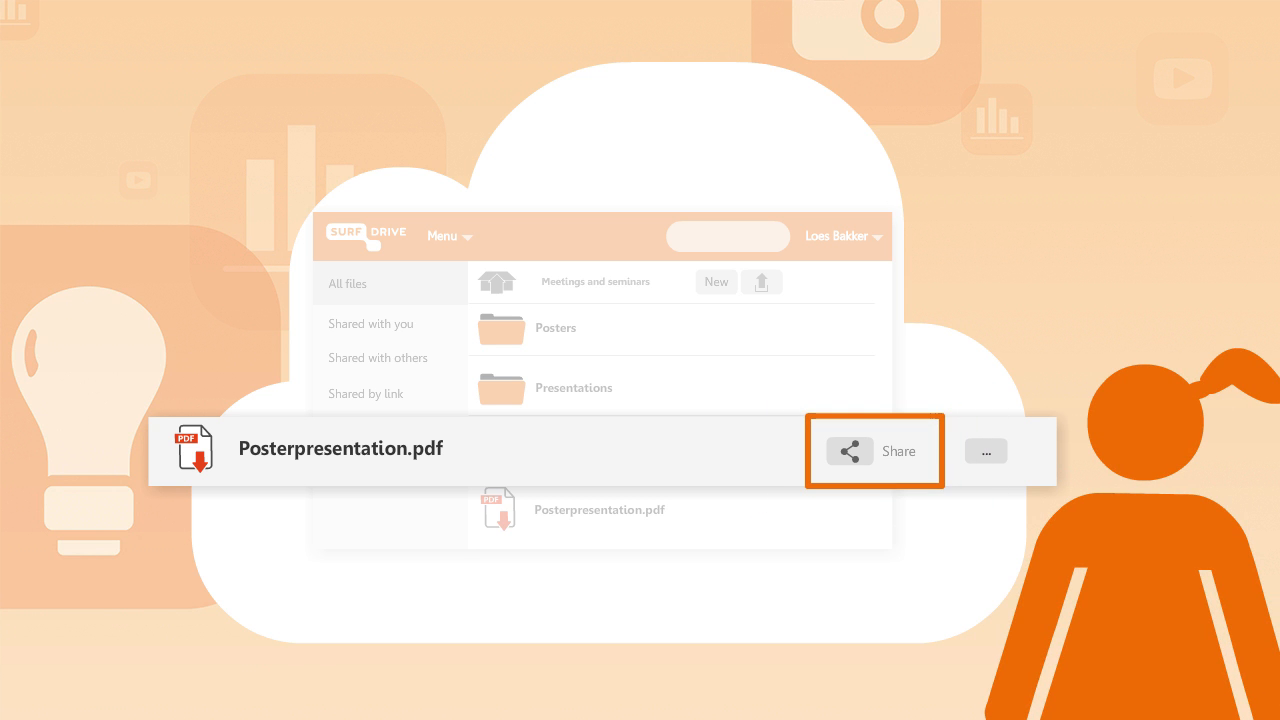
pyautogui.click(872, 452)
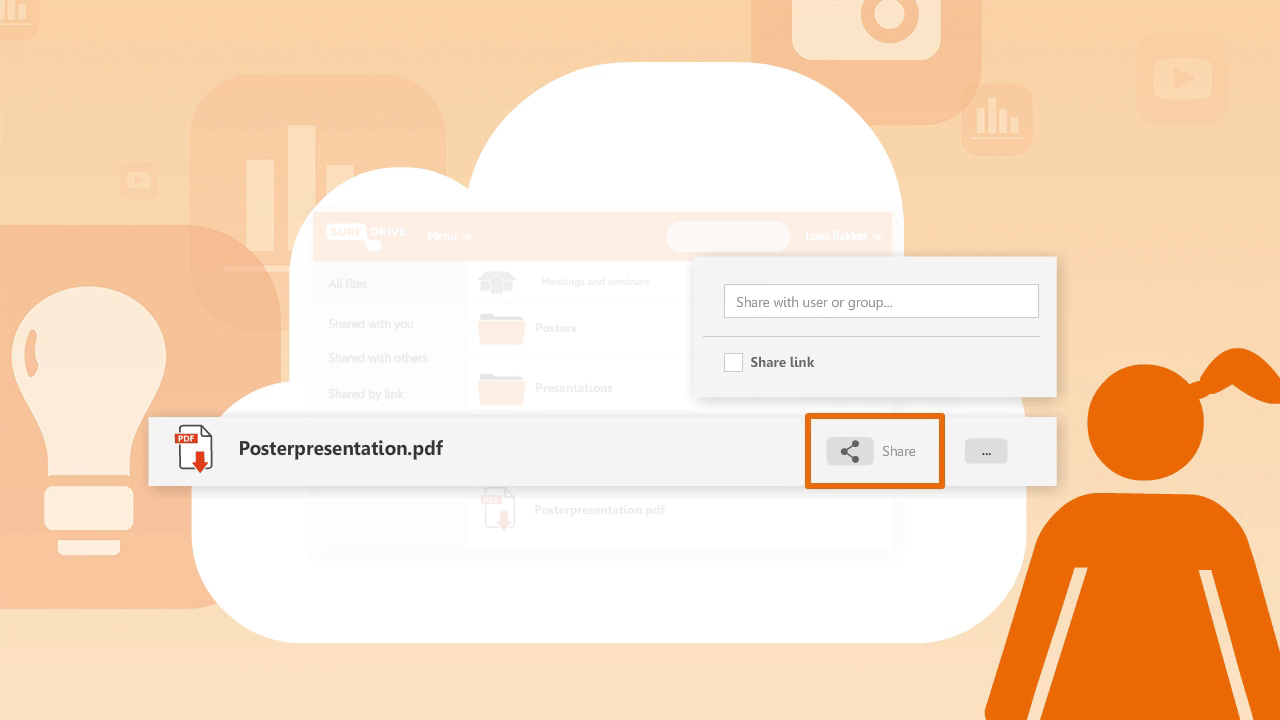
pyautogui.write('sas')
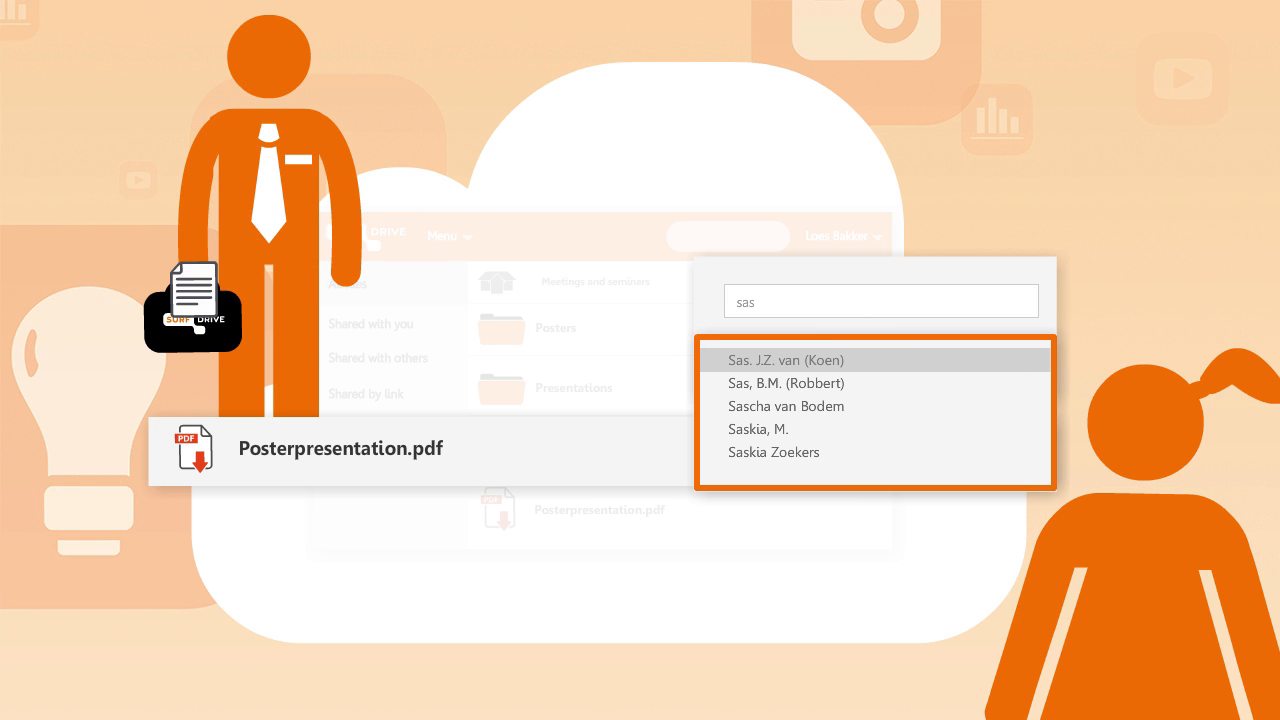
pyautogui.click(786, 360)
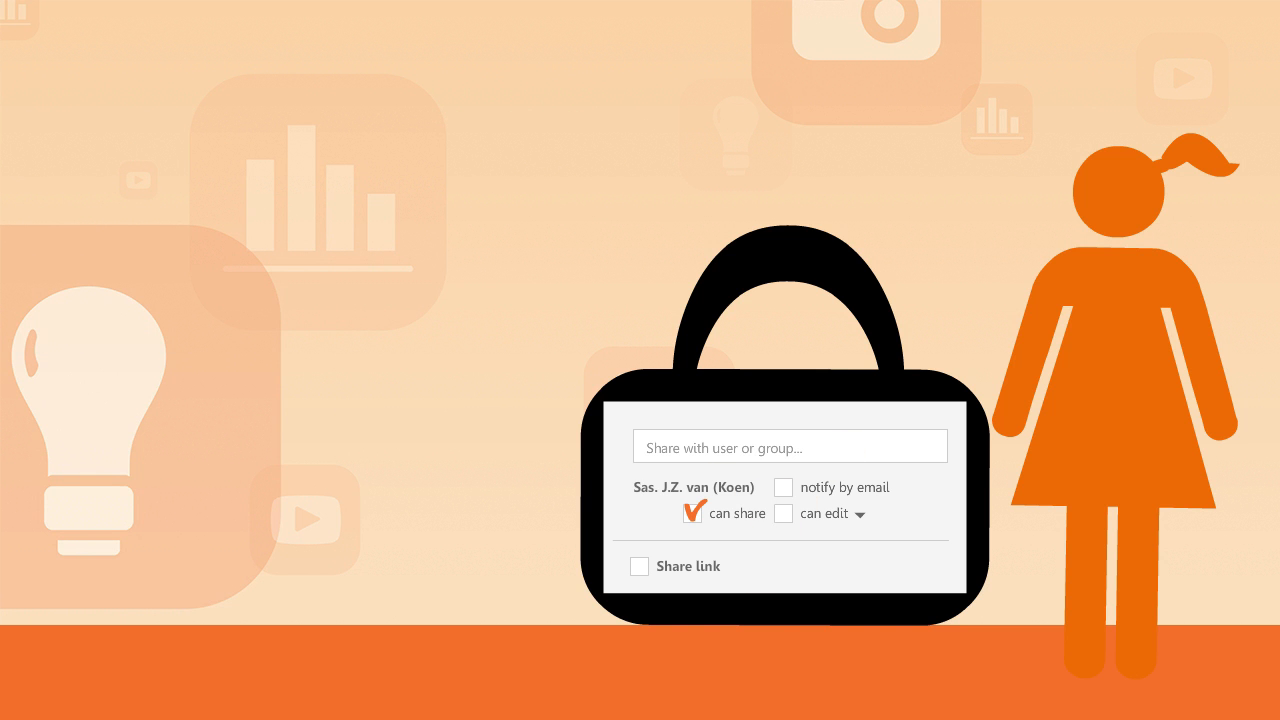
# - Enable the Share link option to generate a public URL for the PDF
pyautogui.click(640, 566)
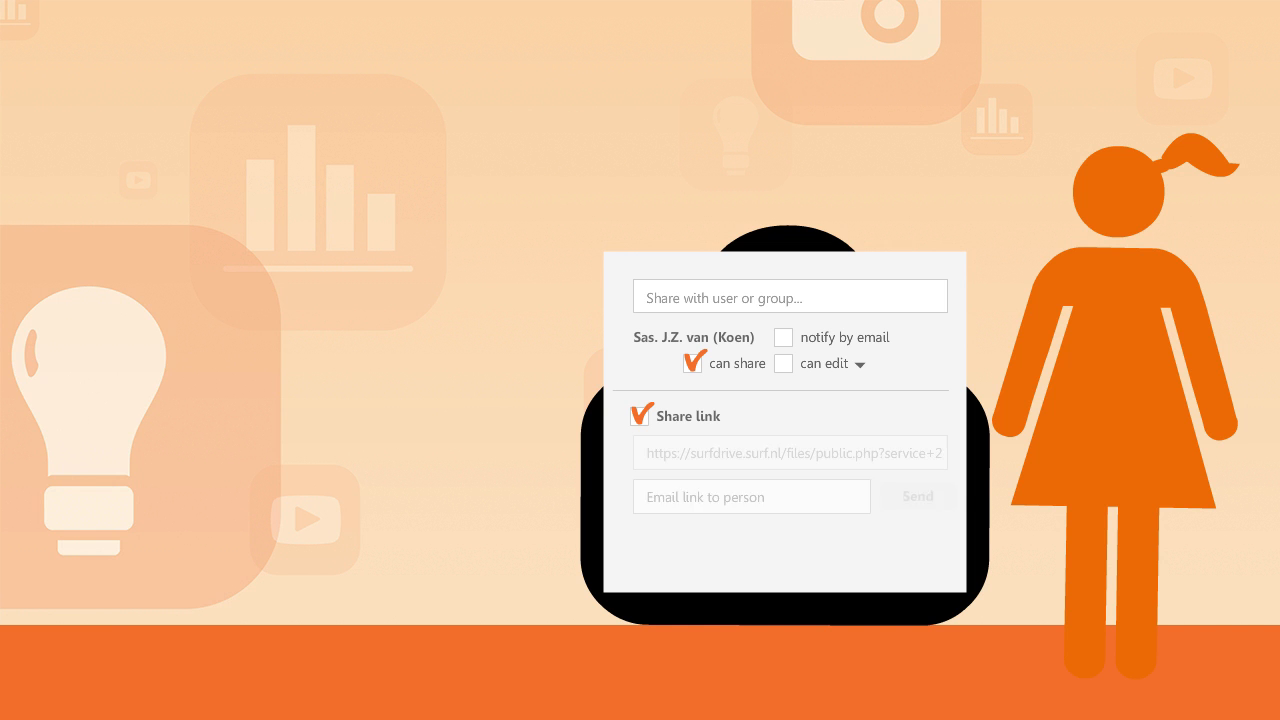